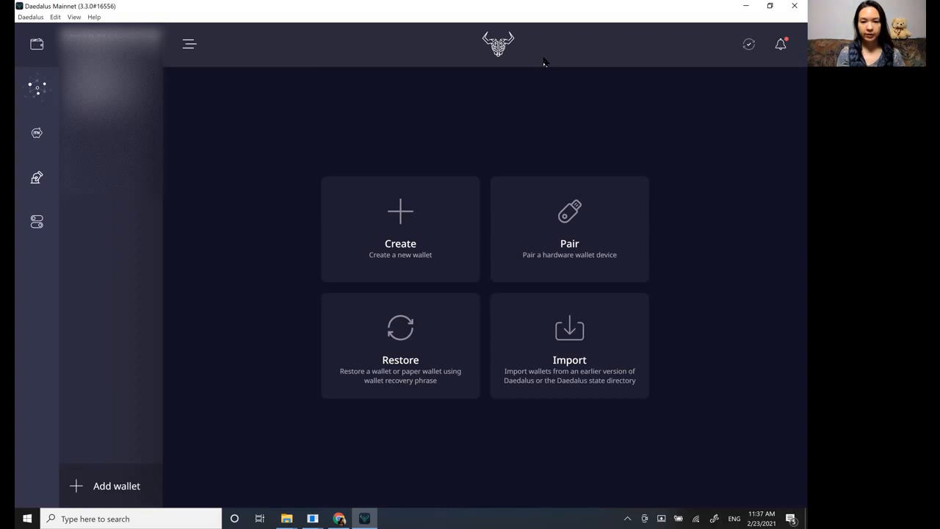
mouse_move(312, 138)
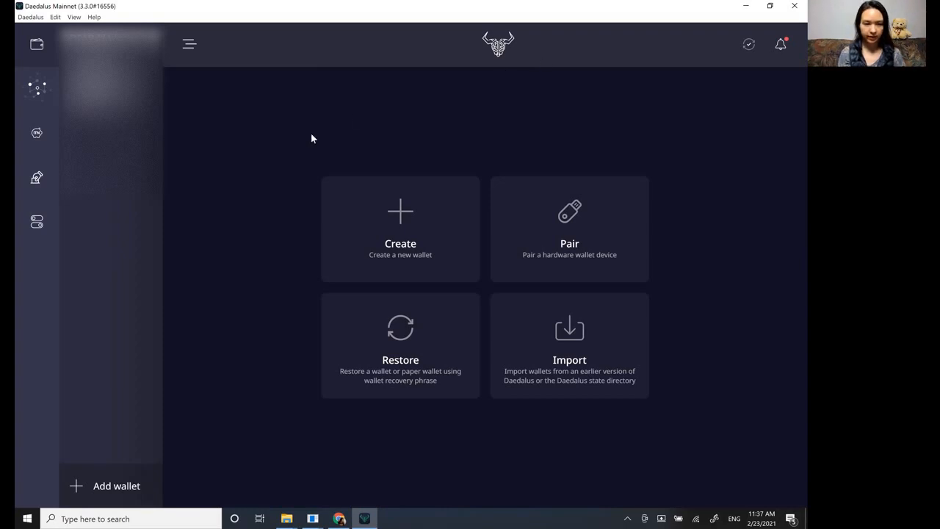
mouse_move(277, 193)
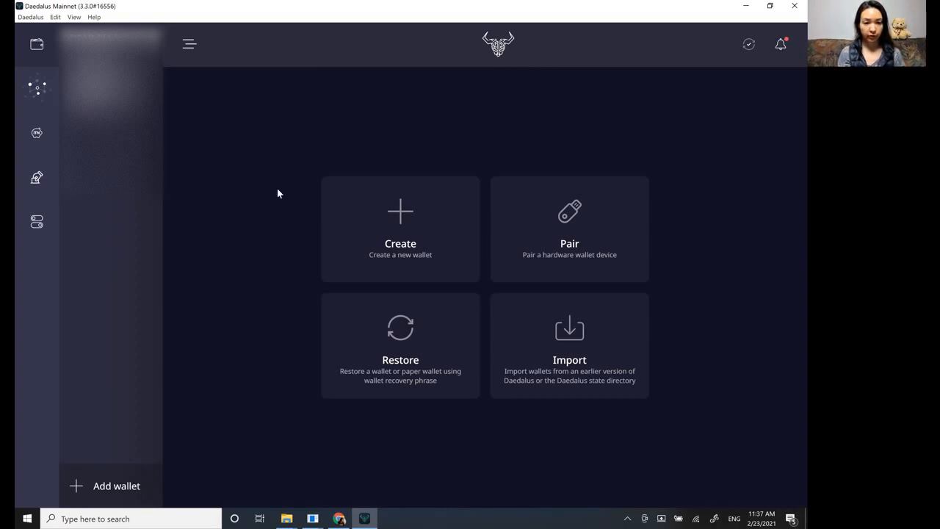
mouse_move(243, 447)
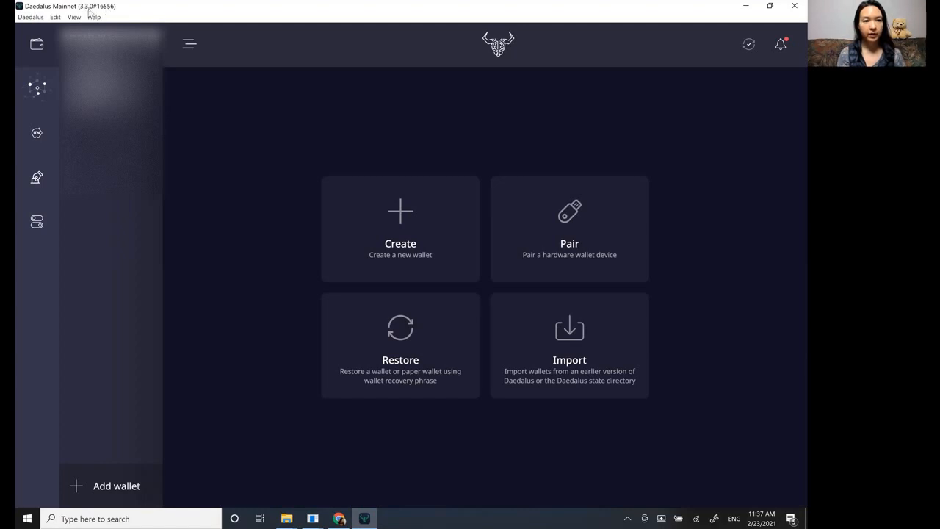
mouse_move(190, 159)
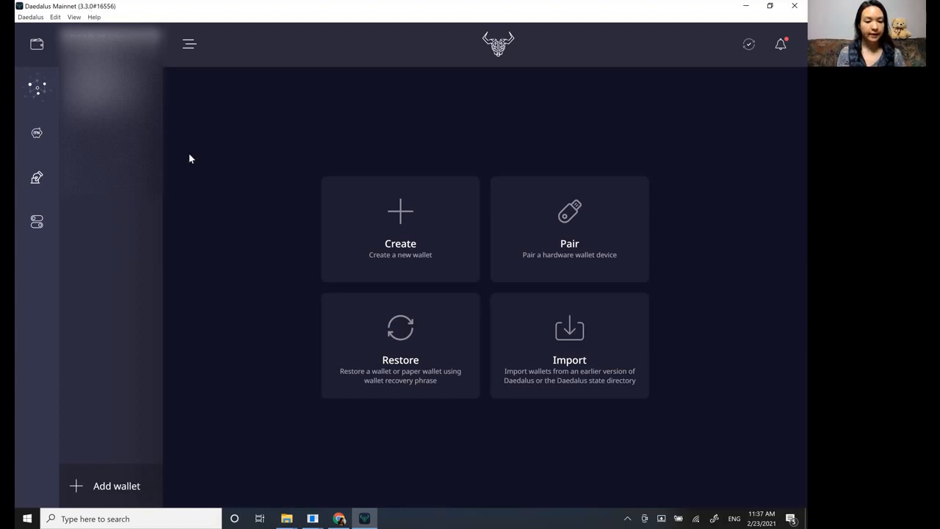
mouse_move(64, 462)
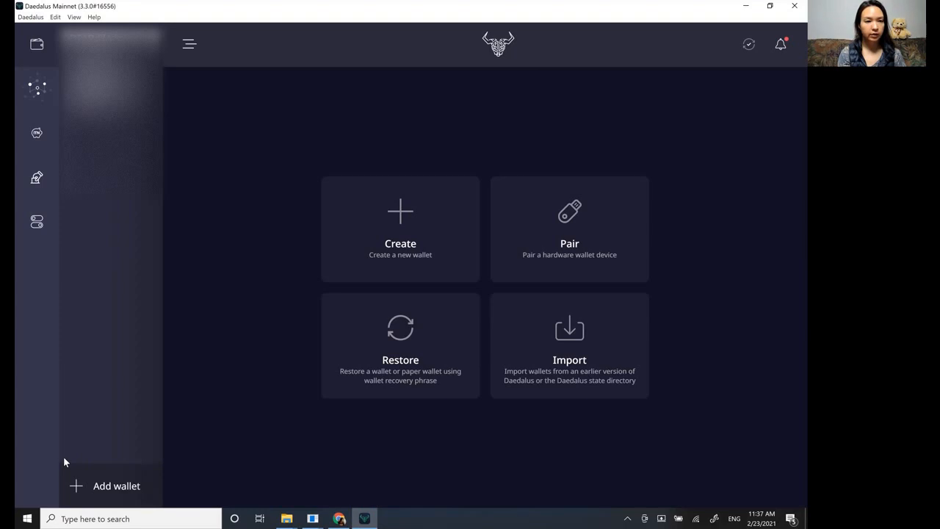
mouse_move(177, 472)
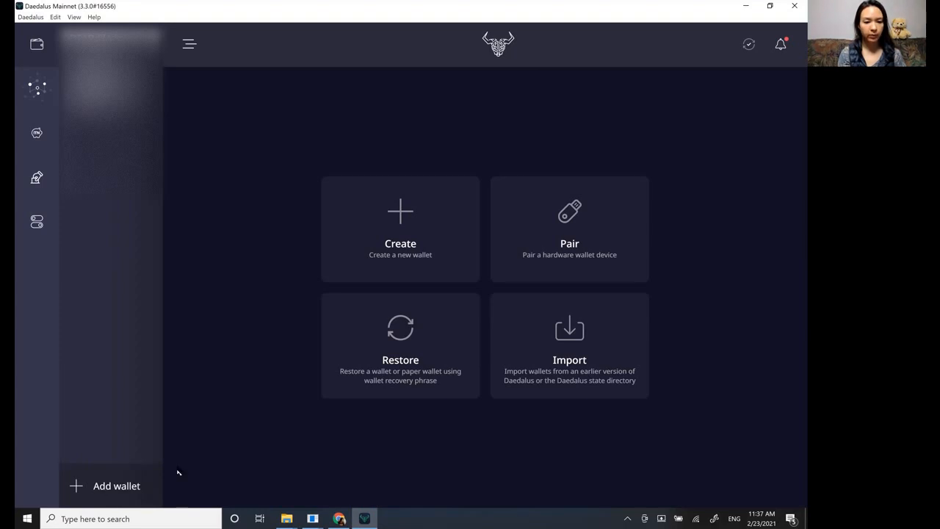
mouse_move(382, 477)
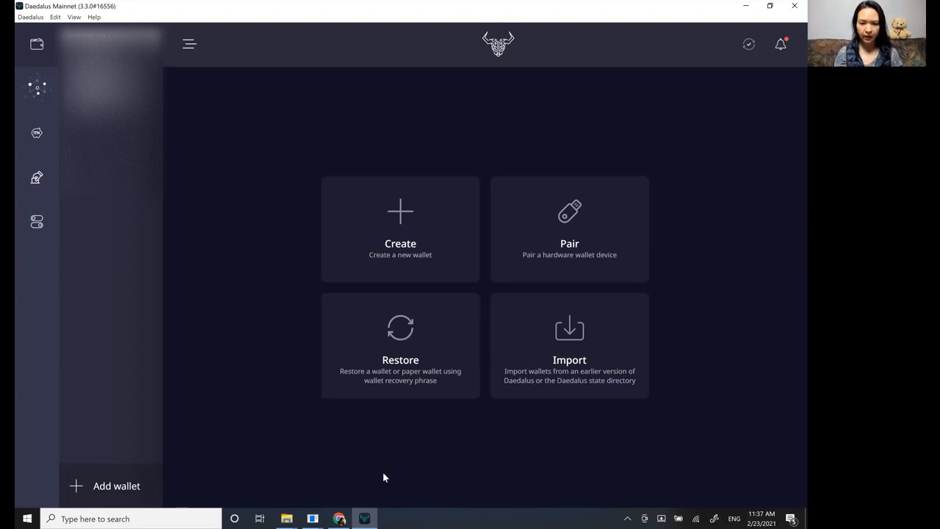
mouse_move(382, 454)
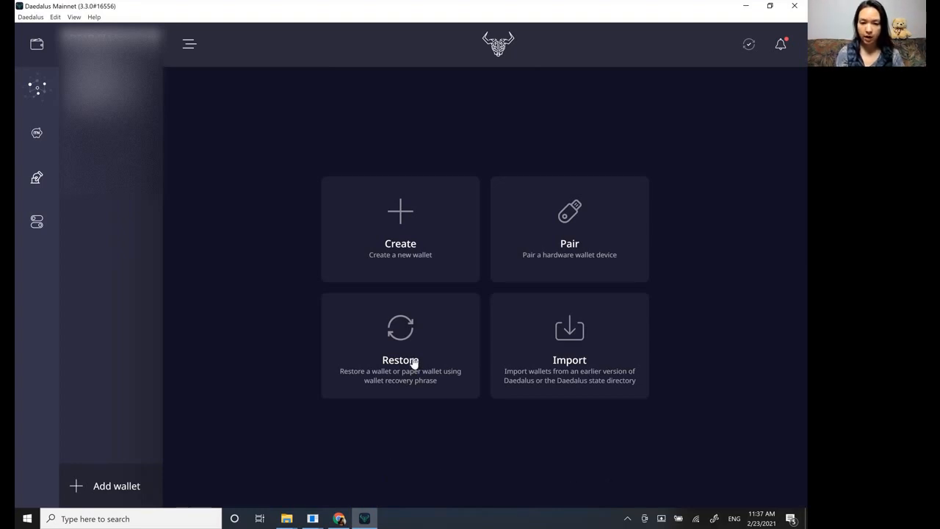
mouse_move(544, 434)
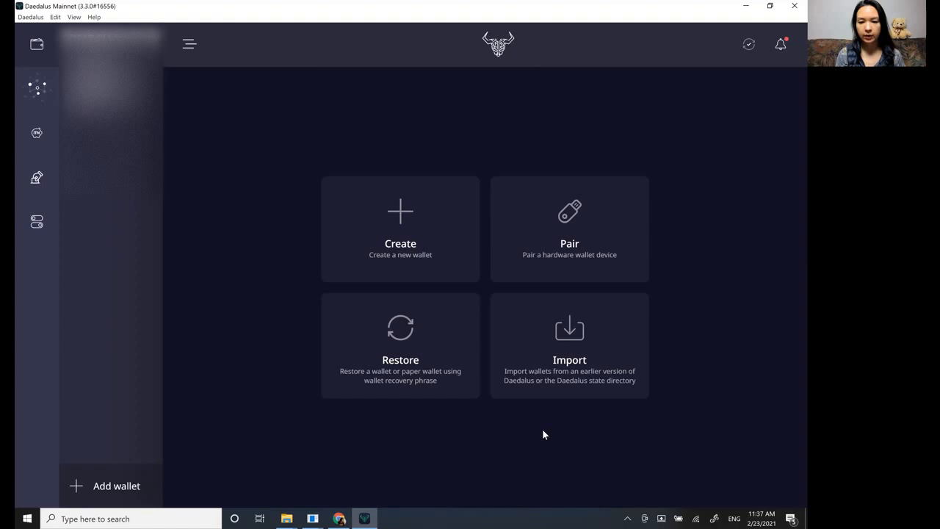
mouse_move(577, 393)
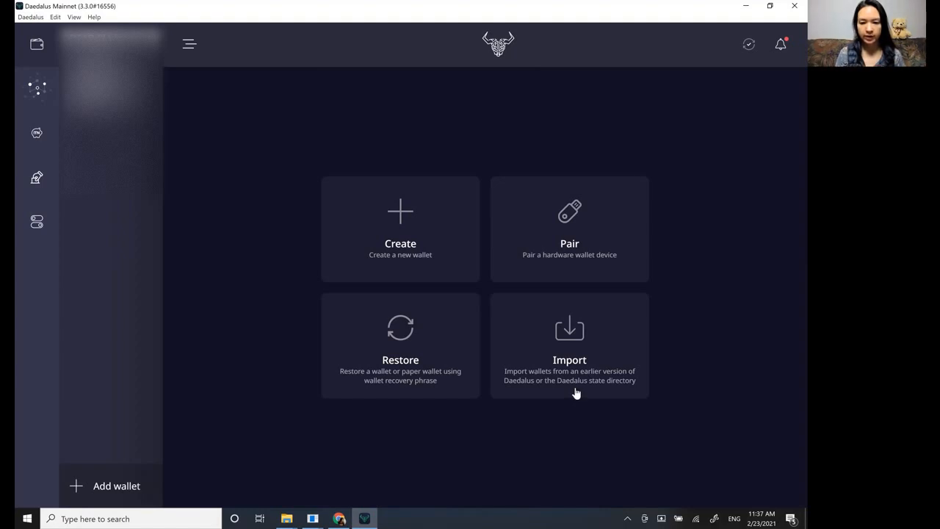
mouse_move(268, 337)
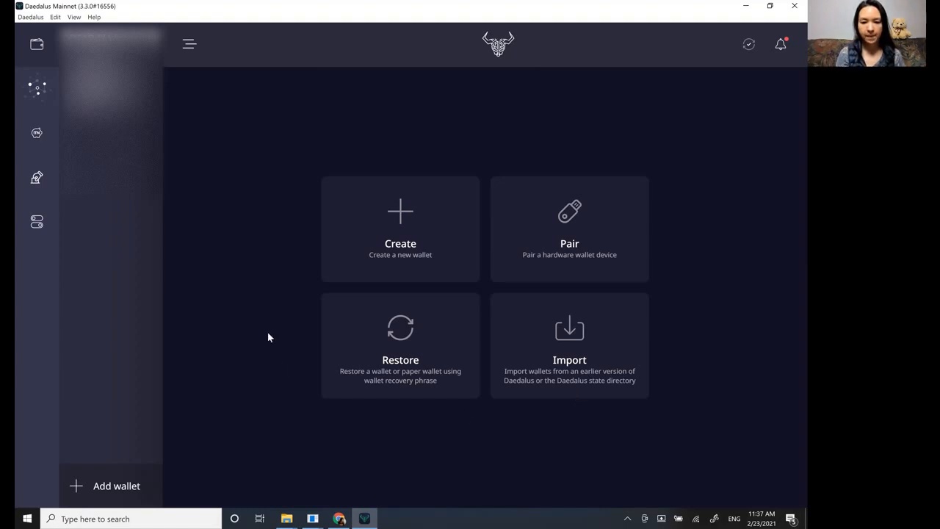
mouse_move(334, 248)
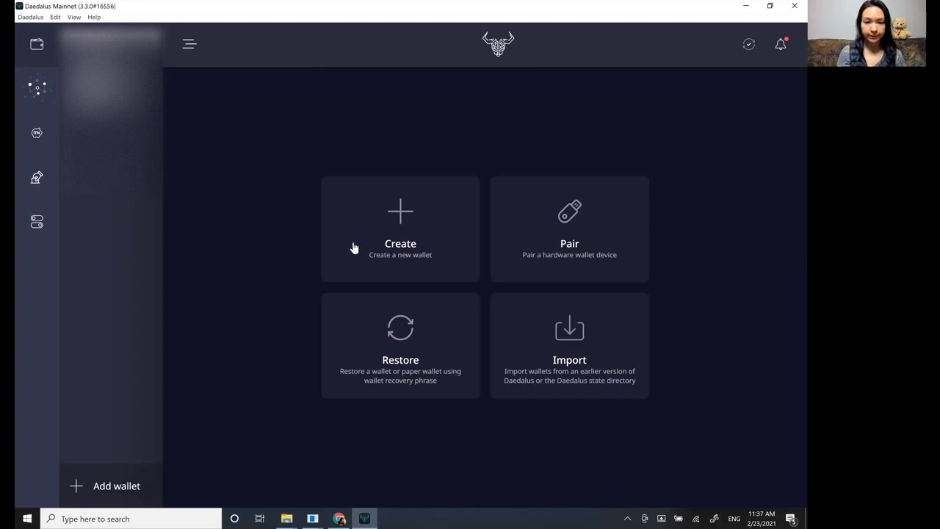
Step: Create a Shelley wallet named 'new wallet' with a repeated spending password
left_click(400, 229)
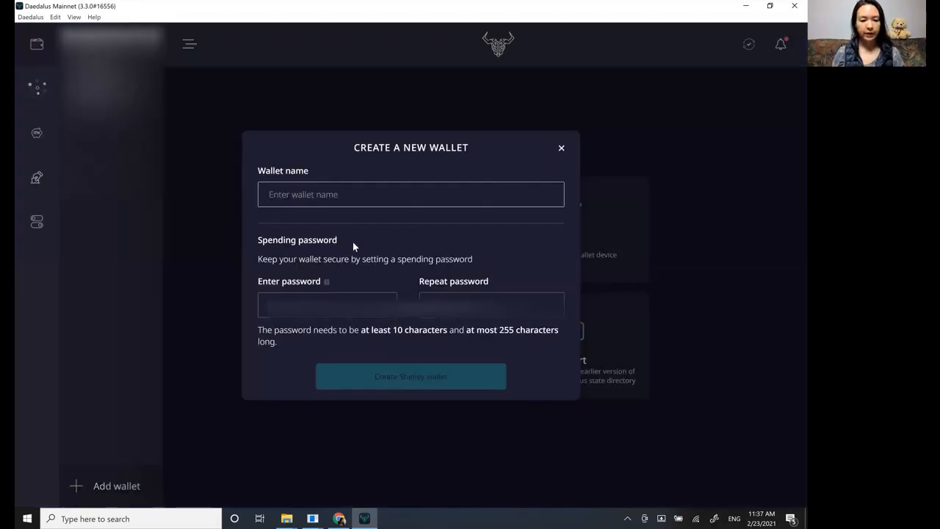
type("n")
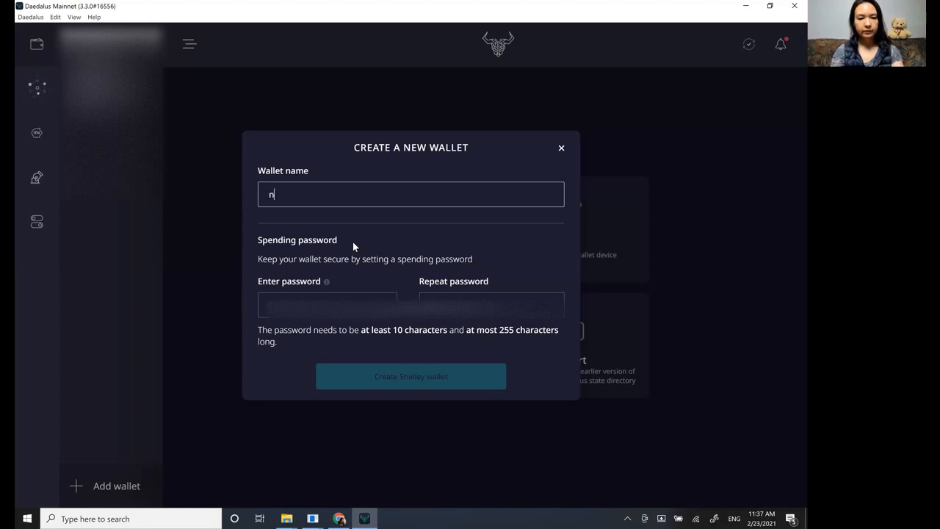
type("ew wallet")
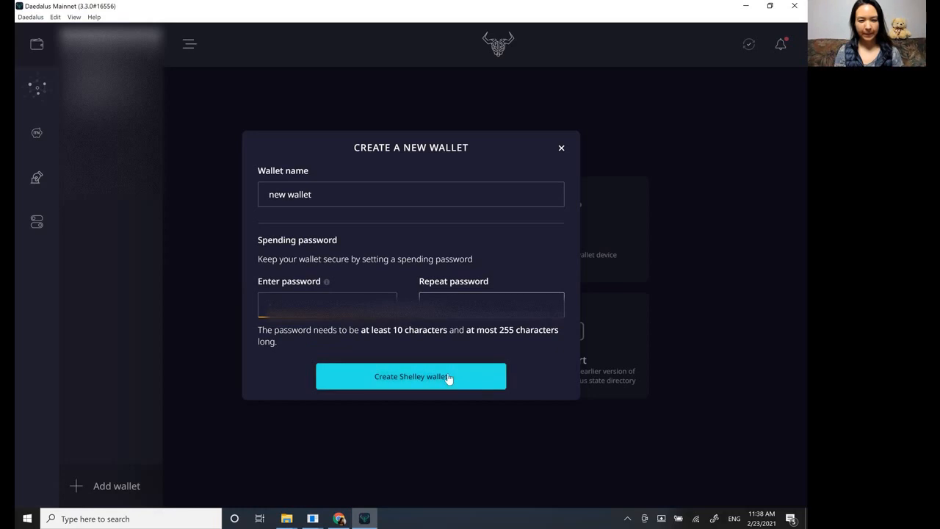
left_click(410, 377)
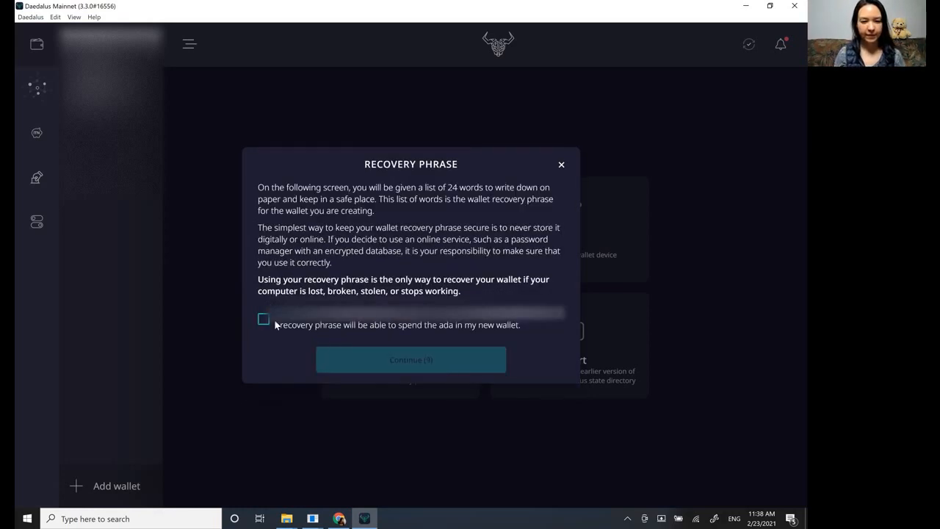
Step: Acknowledge that the recovery phrase can spend the ada and continue to the 24 words
left_click(263, 319)
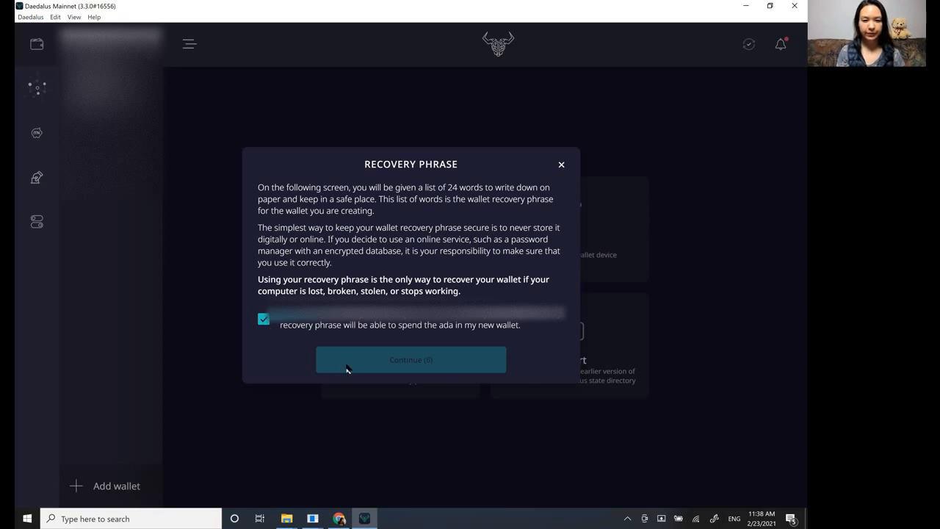
mouse_move(300, 297)
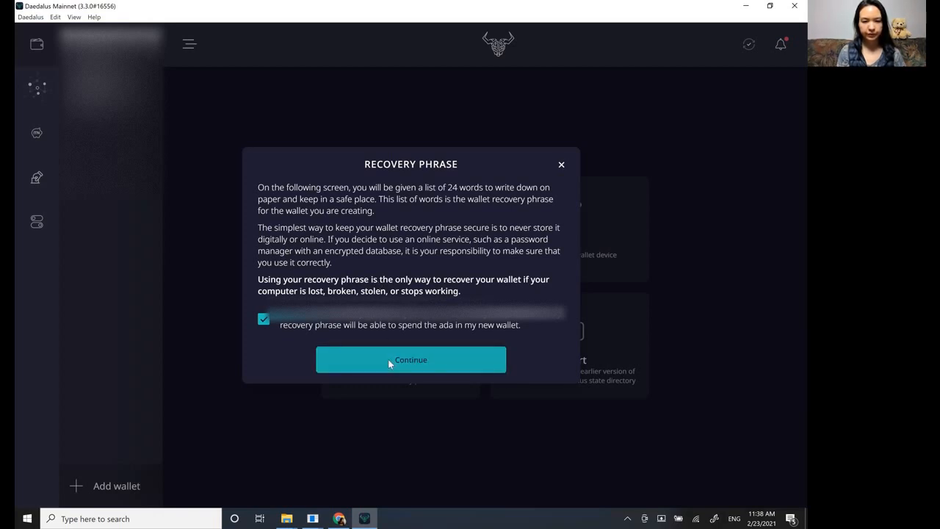
left_click(411, 360)
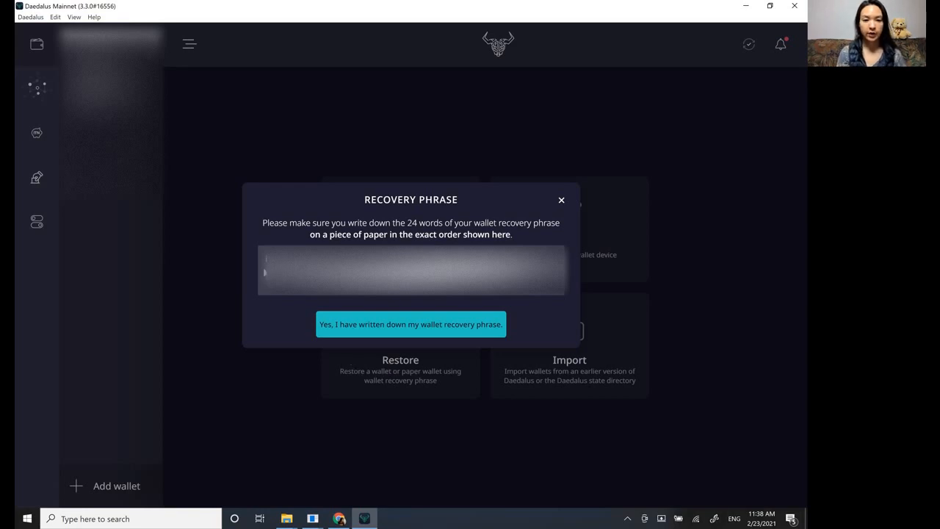
mouse_move(478, 296)
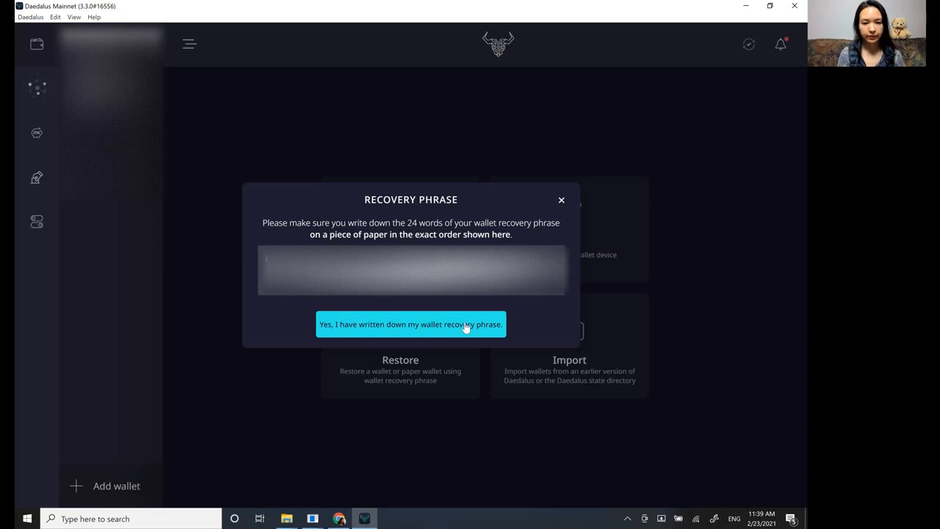
Step: Confirm the phrase was written down, re-enter the 24 words, and confirm to finish the wallet
left_click(410, 324)
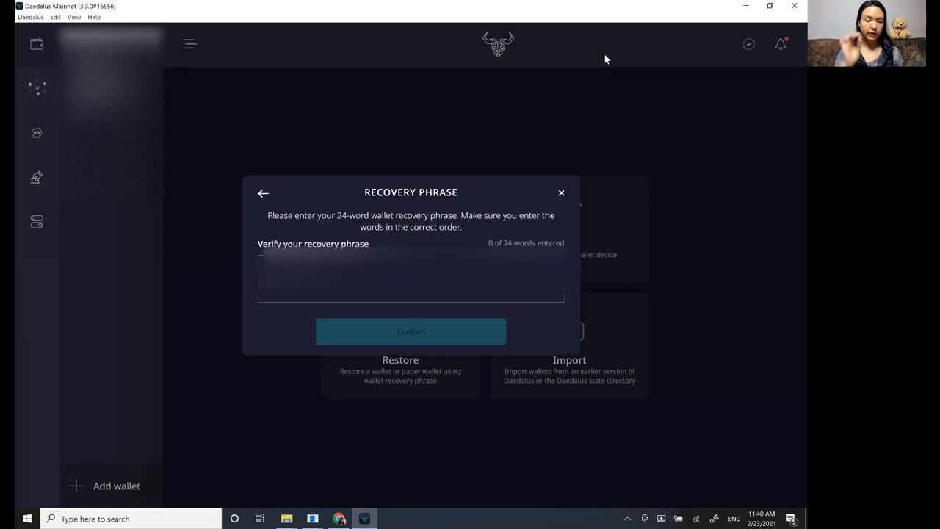
left_click(410, 278)
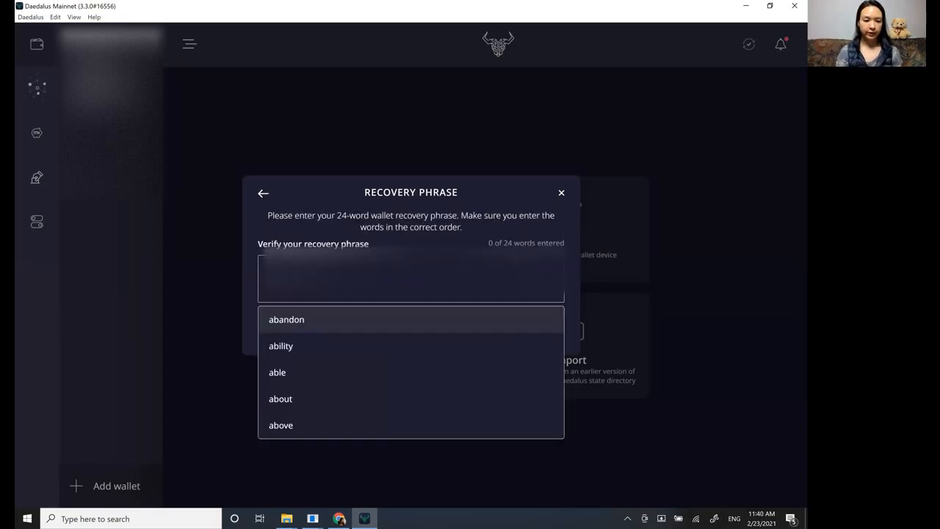
type("i")
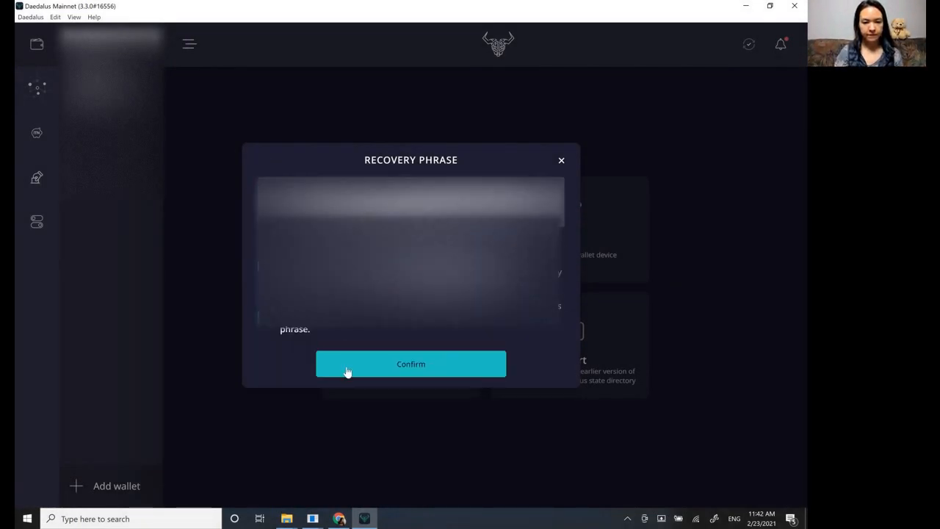
left_click(411, 364)
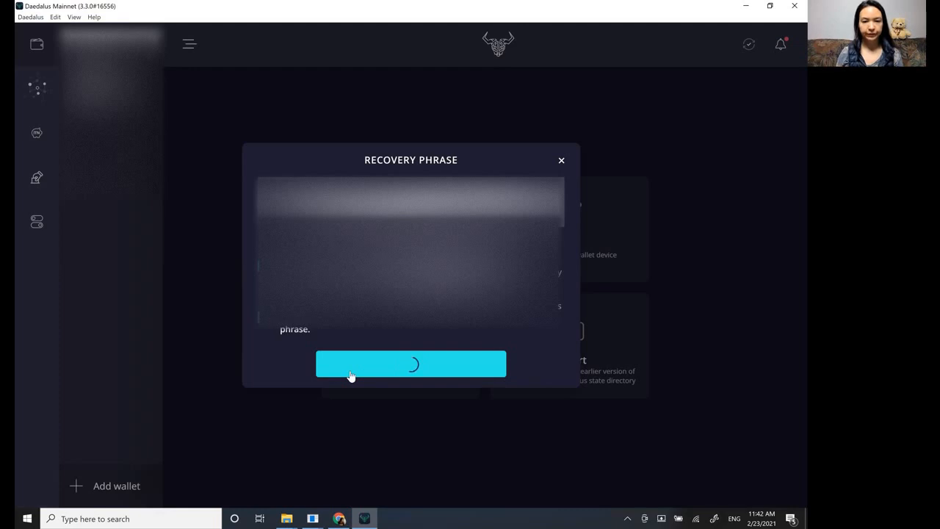
left_click(411, 364)
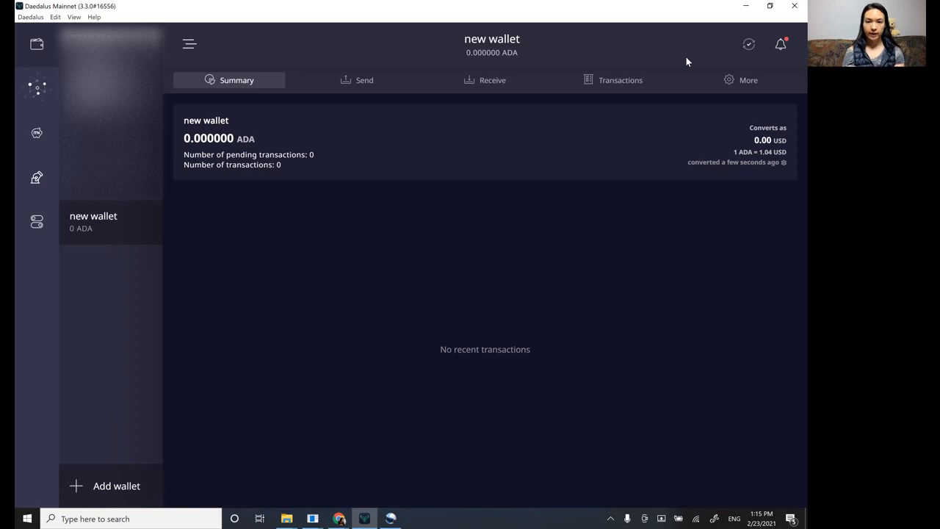
mouse_move(393, 89)
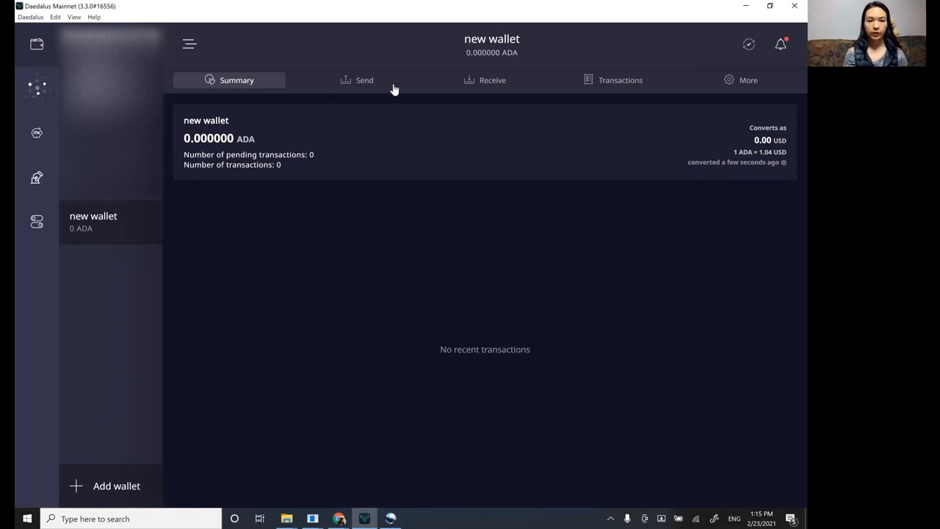
mouse_move(485, 80)
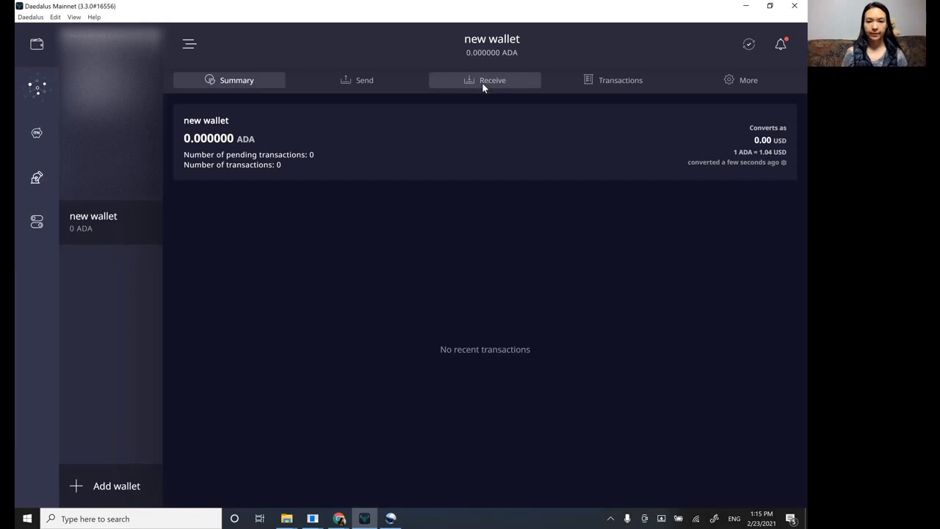
Step: Switch 'new wallet' to the Receive tab to list its receiving addresses
left_click(491, 80)
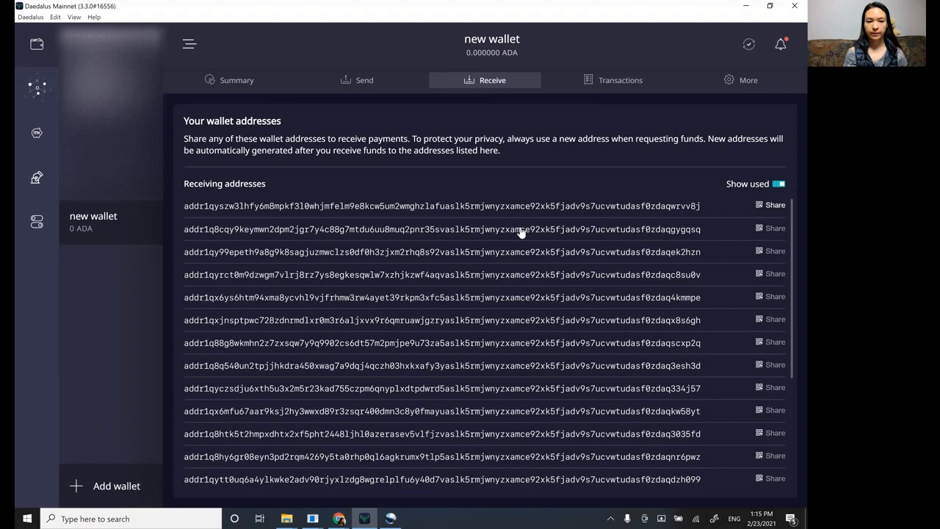
mouse_move(550, 208)
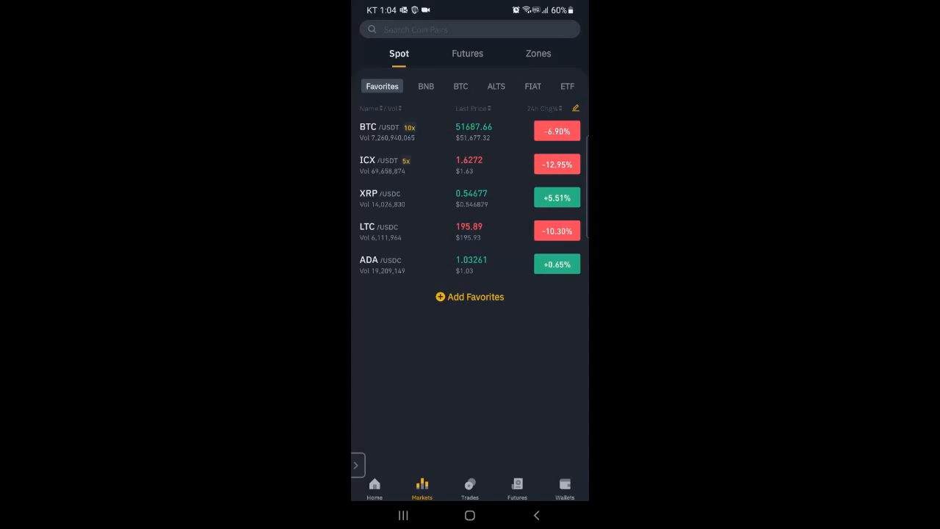
Step: Withdraw 100 ADA from Binance's spot ADA balance to the new wallet's address
left_click(564, 489)
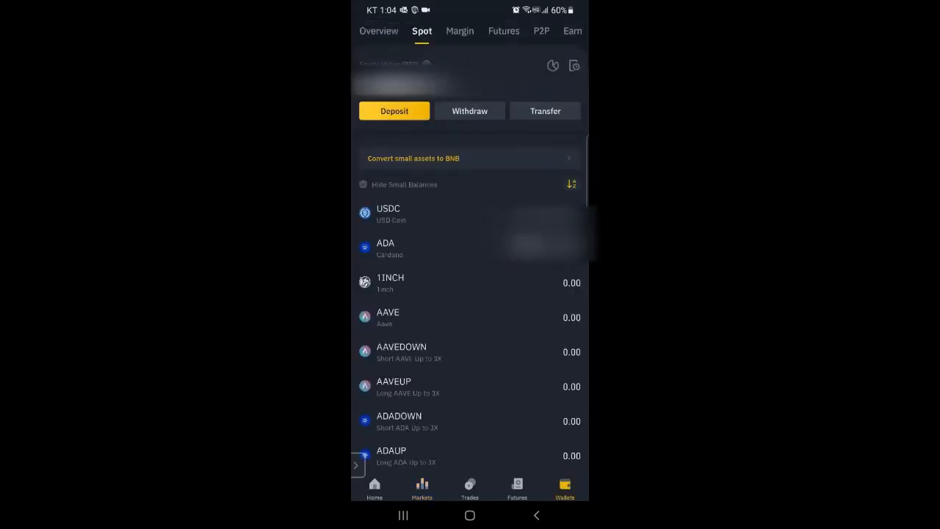
left_click(362, 185)
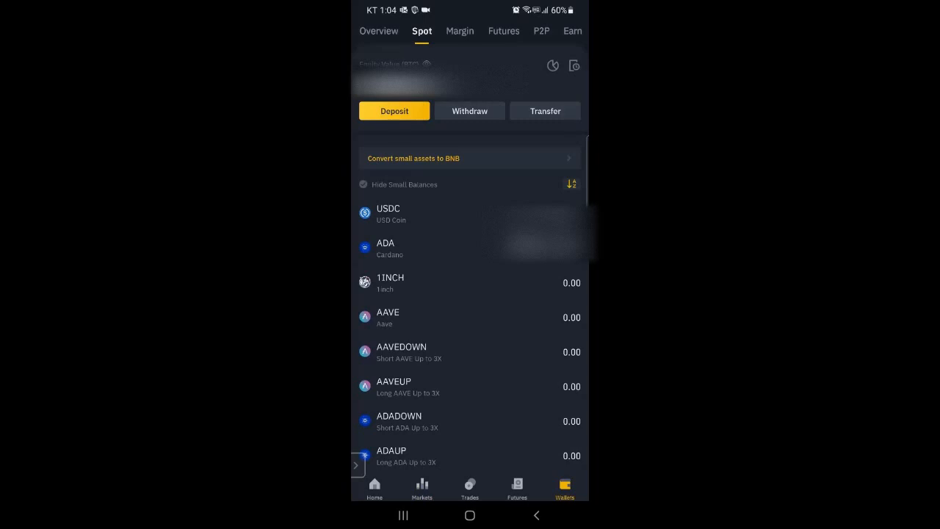
left_click(386, 248)
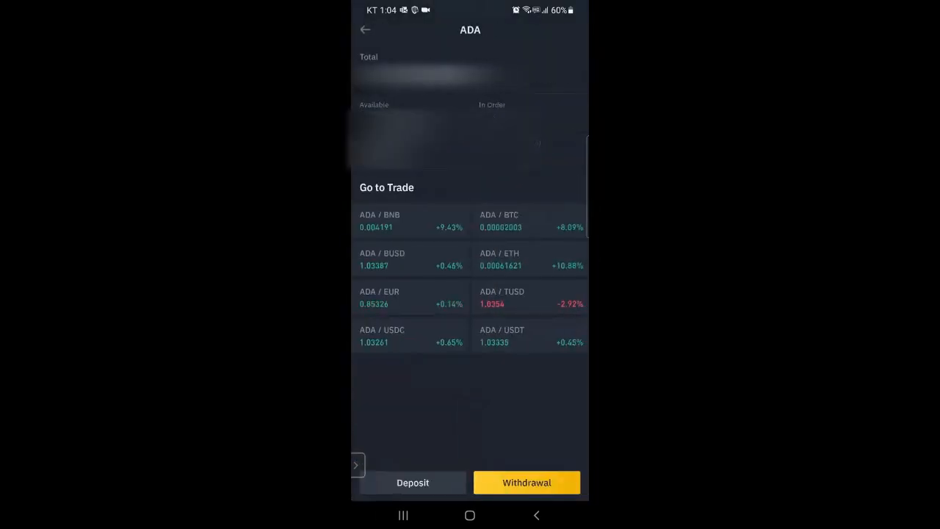
left_click(526, 482)
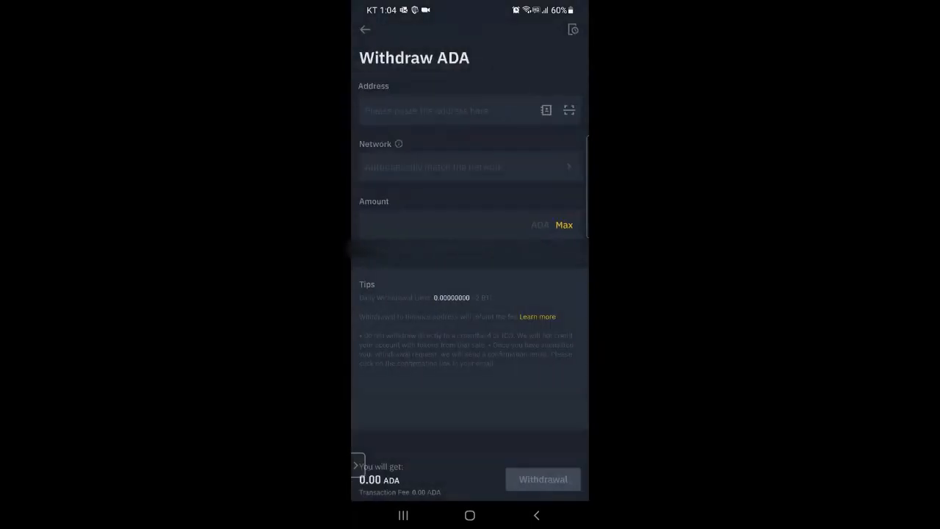
left_click(455, 111)
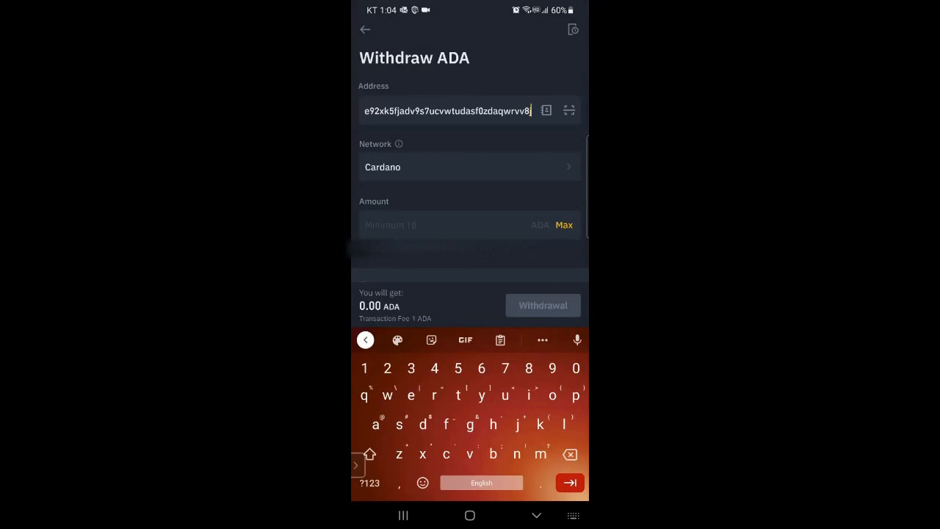
left_click(440, 225)
type("100")
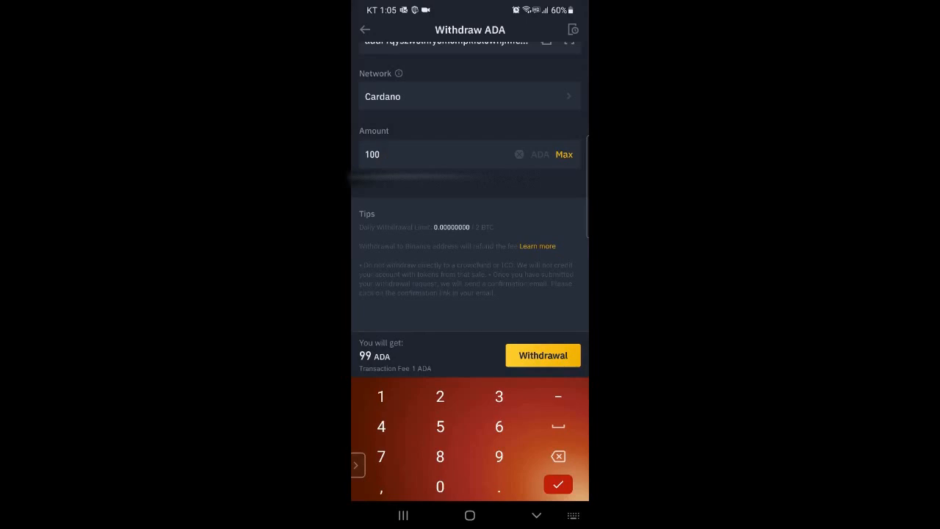
left_click(543, 355)
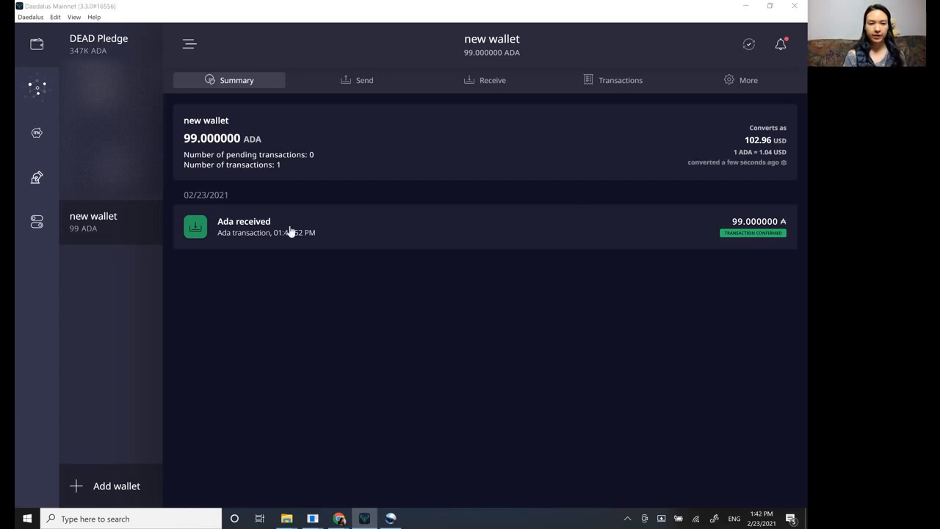
mouse_move(429, 260)
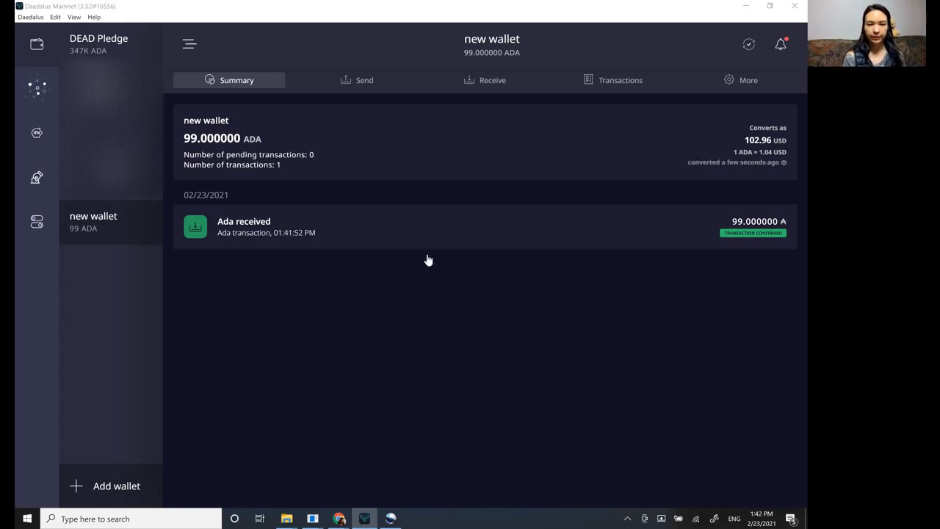
mouse_move(255, 152)
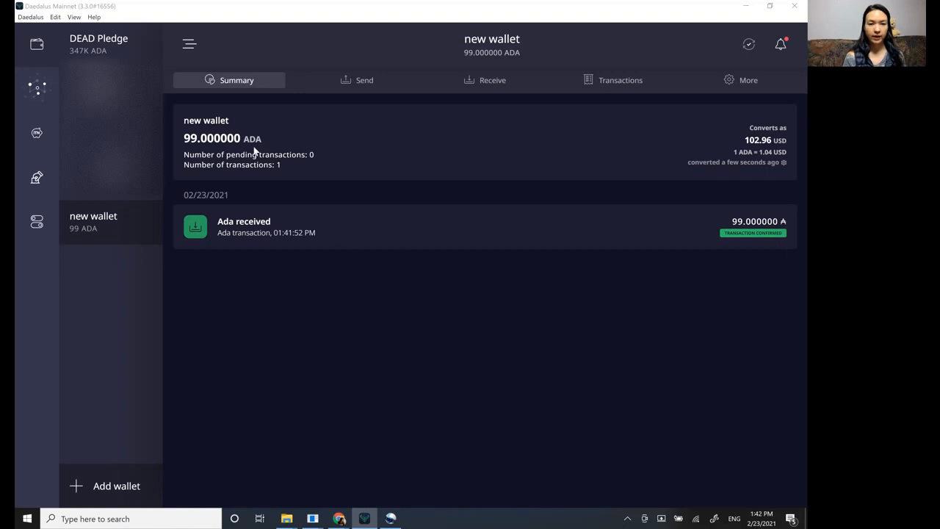
mouse_move(285, 288)
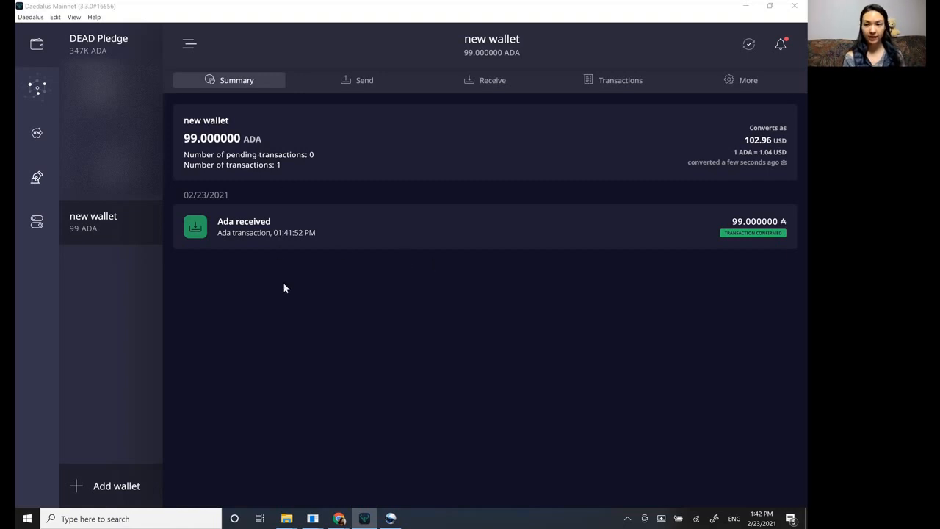
mouse_move(27, 113)
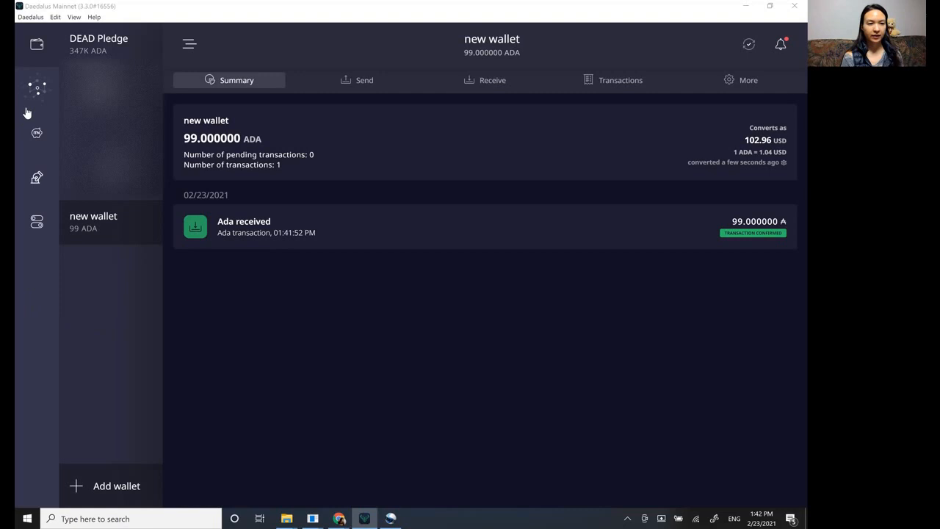
mouse_move(31, 100)
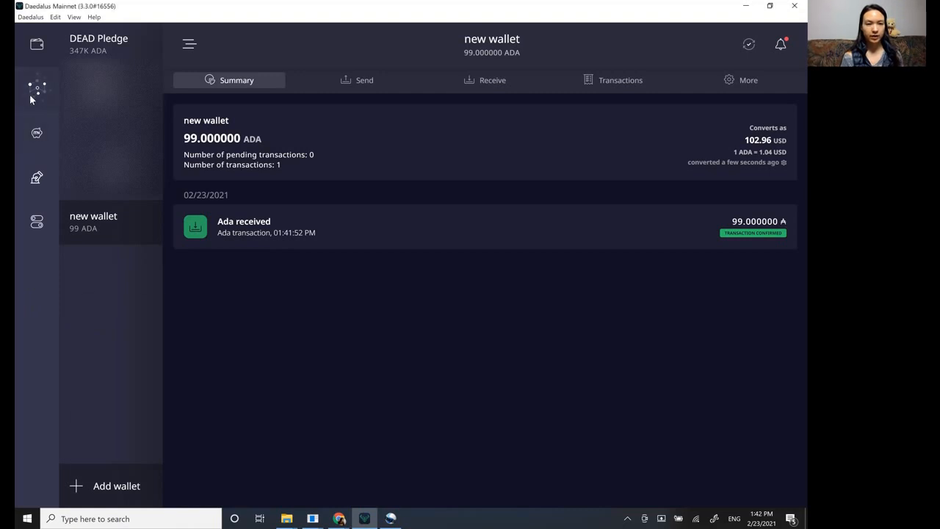
left_click(36, 88)
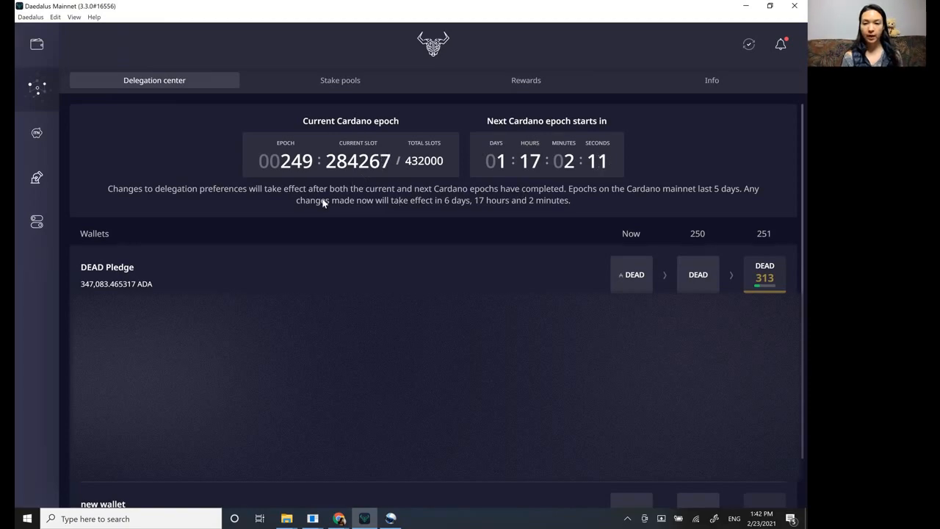
mouse_move(595, 204)
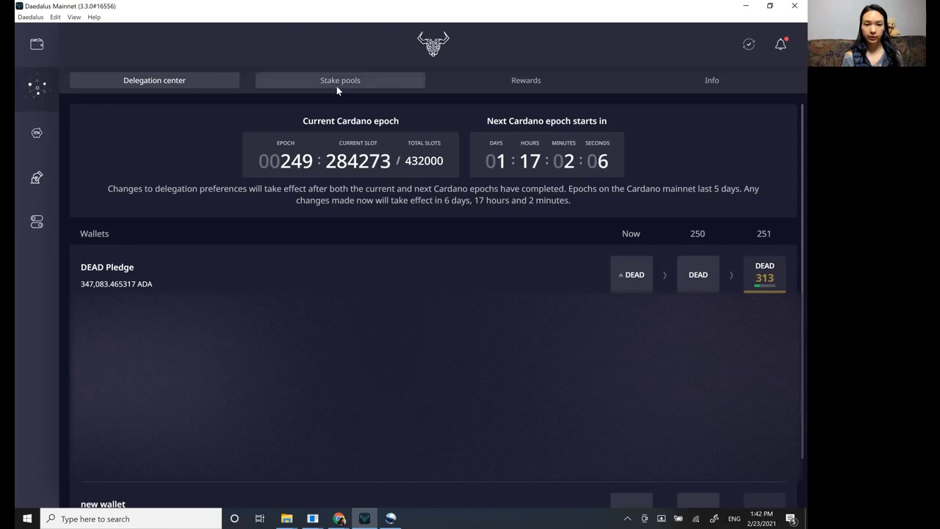
left_click(340, 80)
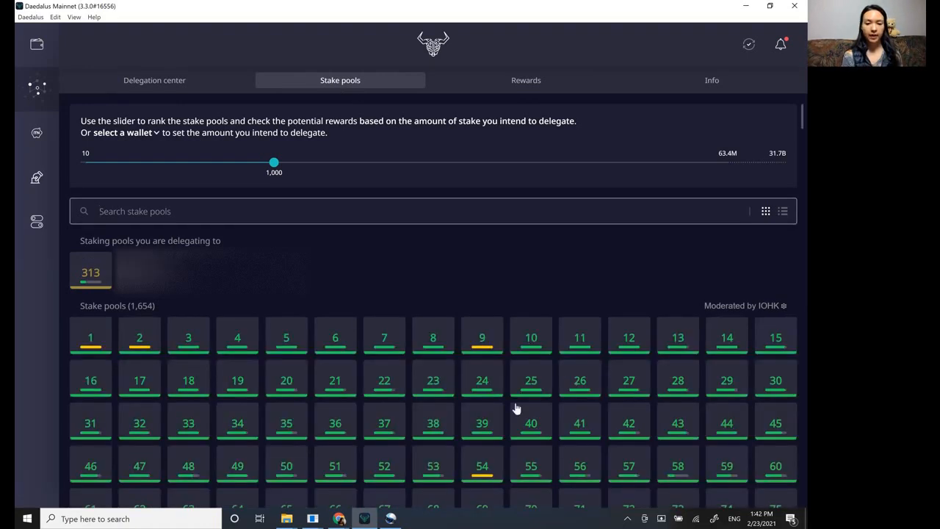
mouse_move(366, 445)
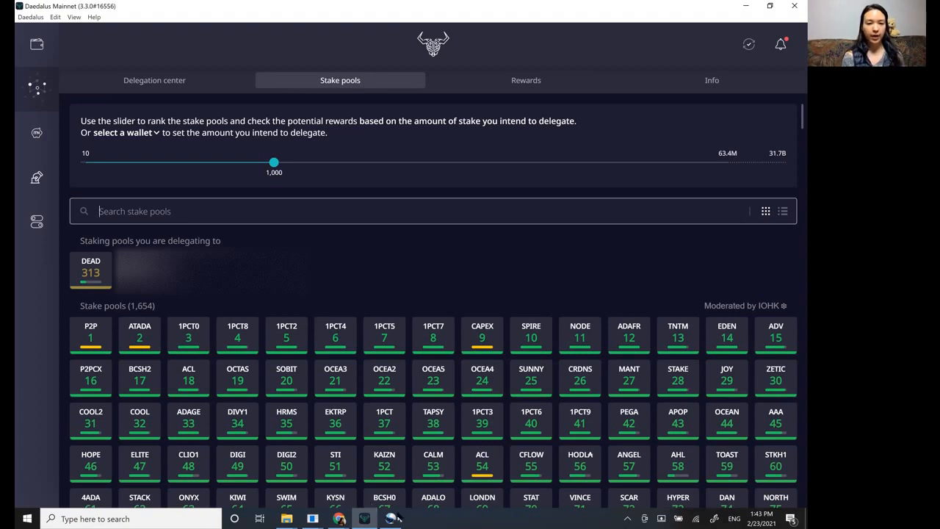
mouse_move(367, 462)
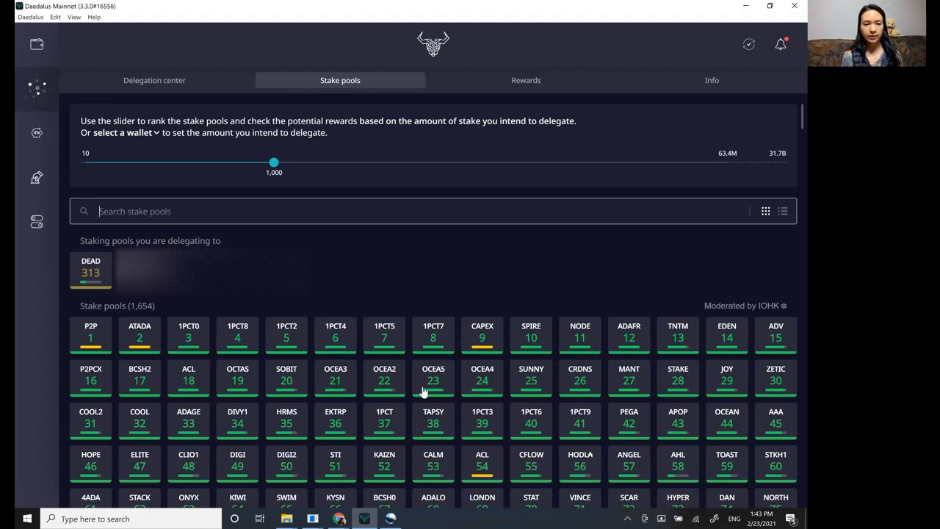
mouse_move(498, 414)
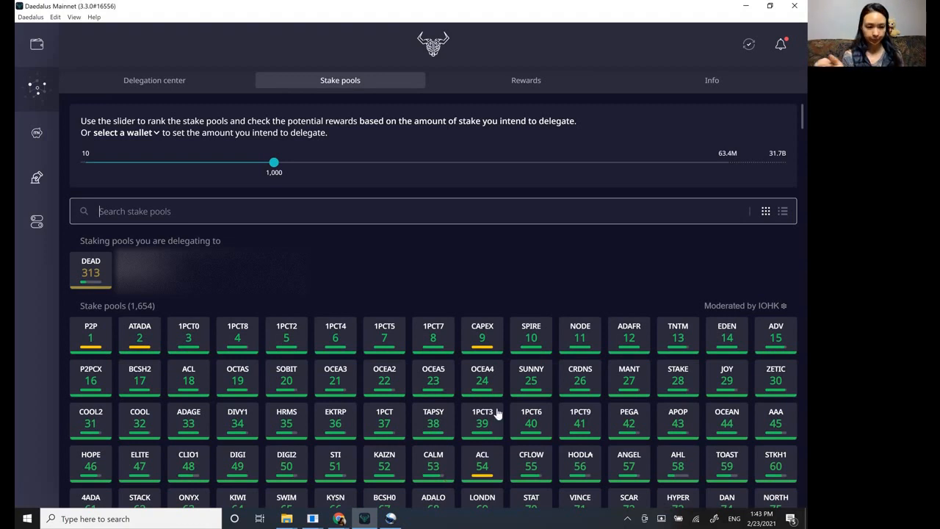
mouse_move(533, 403)
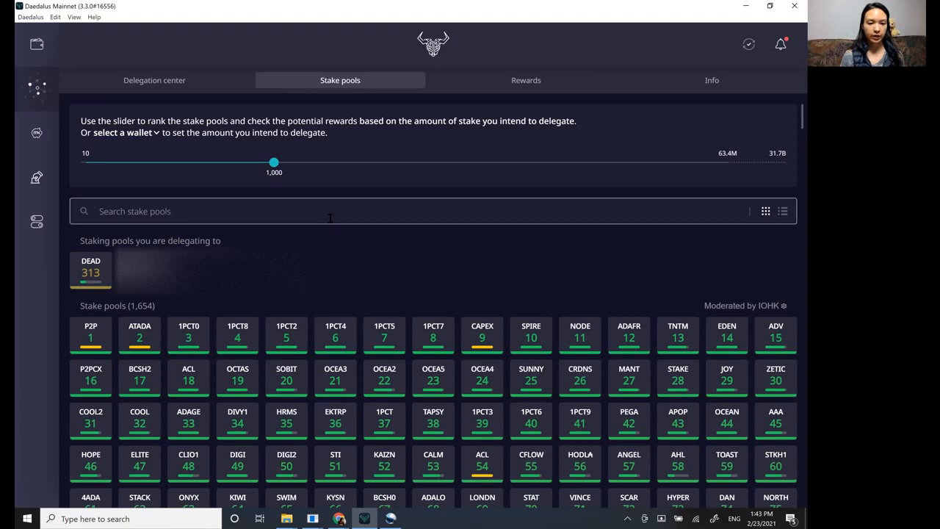
Step: Search stake pools for 'dead' and begin delegating to the DEAD pool
type("dead")
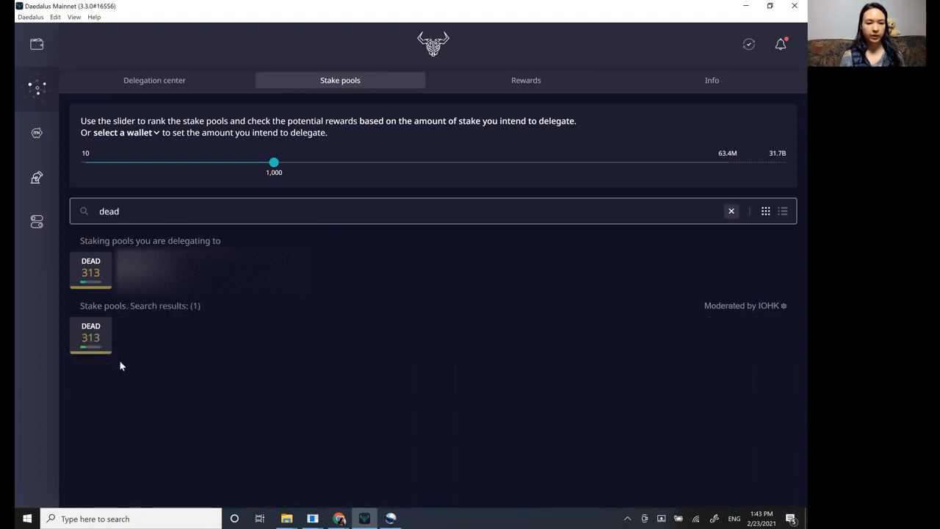
mouse_move(99, 349)
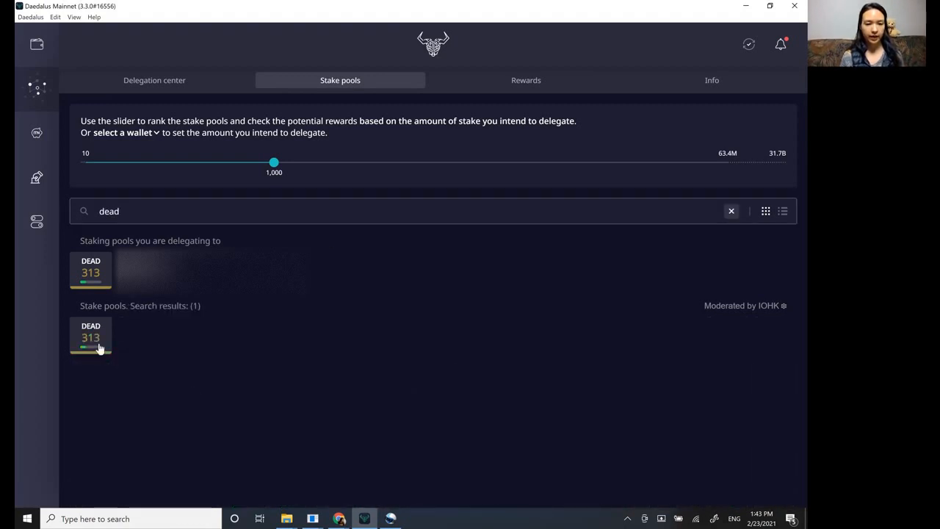
left_click(90, 336)
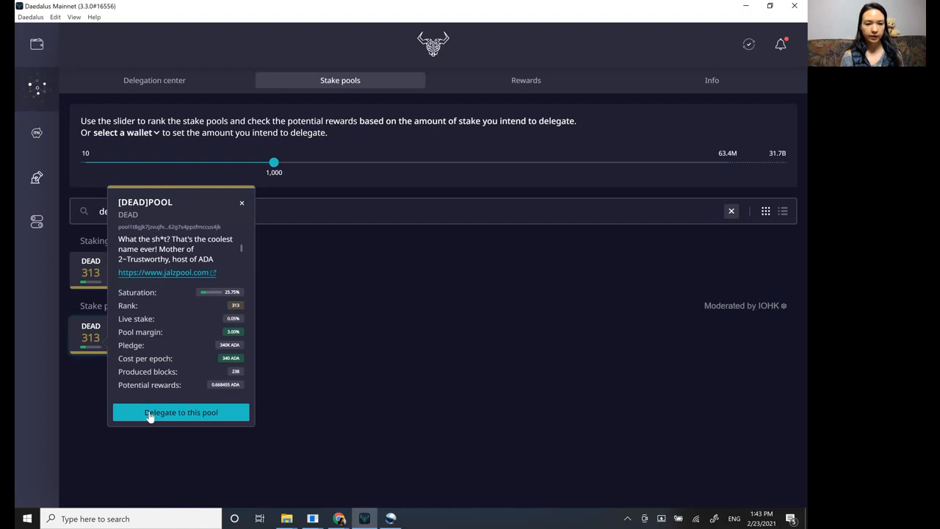
left_click(181, 412)
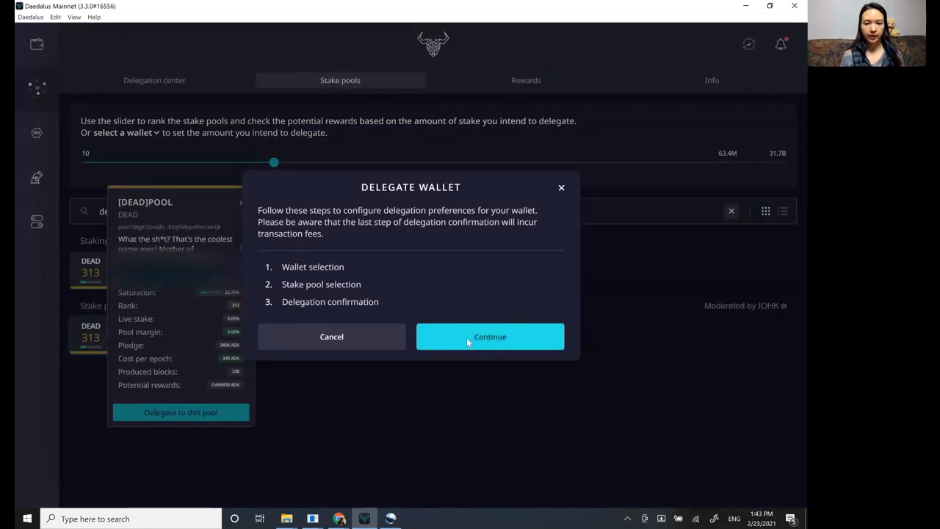
Step: Choose 'new wallet' holding 99 ADA as the wallet to delegate from
left_click(490, 336)
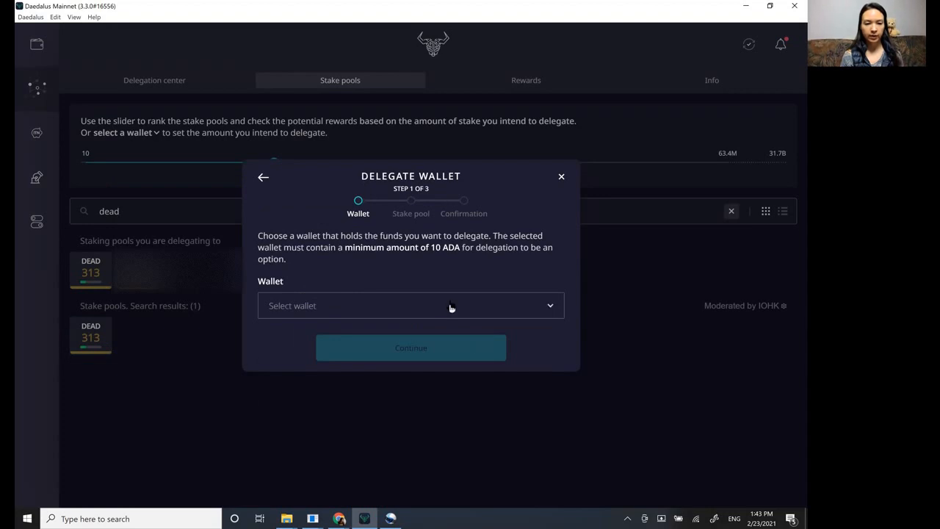
left_click(411, 306)
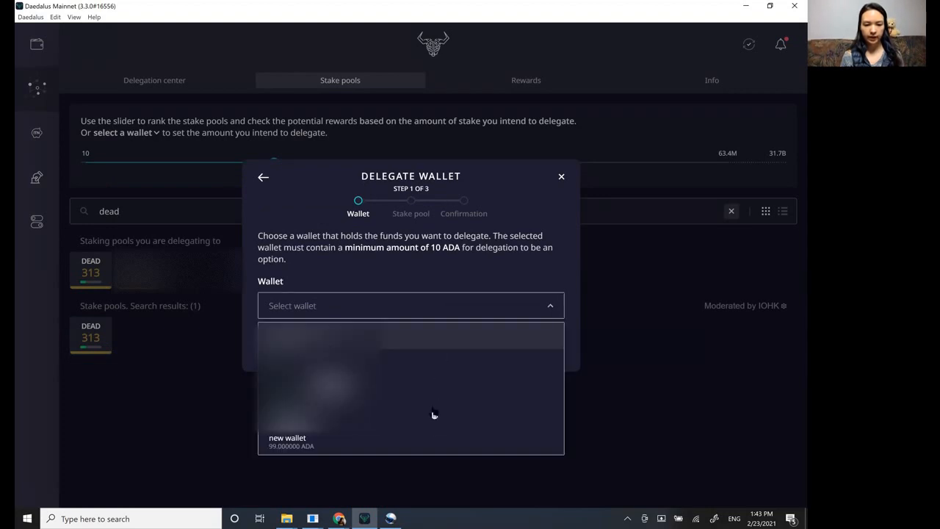
mouse_move(433, 440)
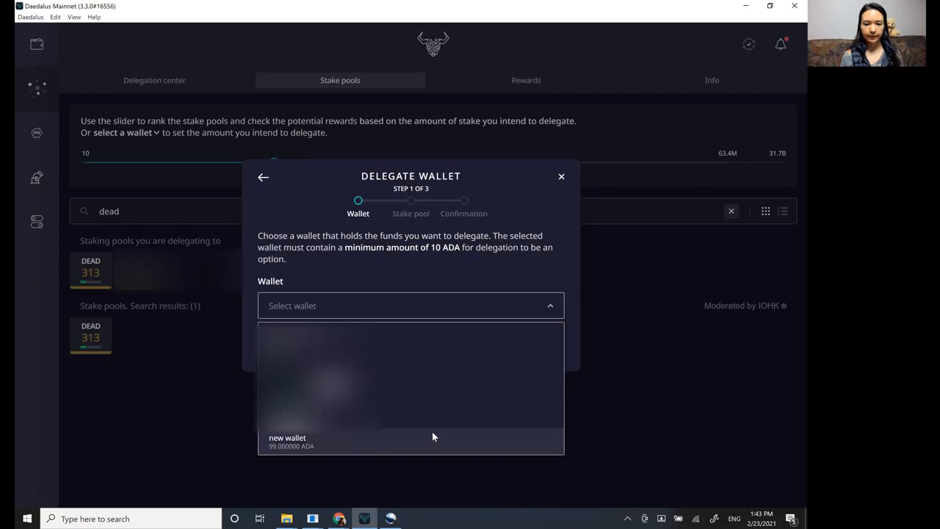
left_click(410, 442)
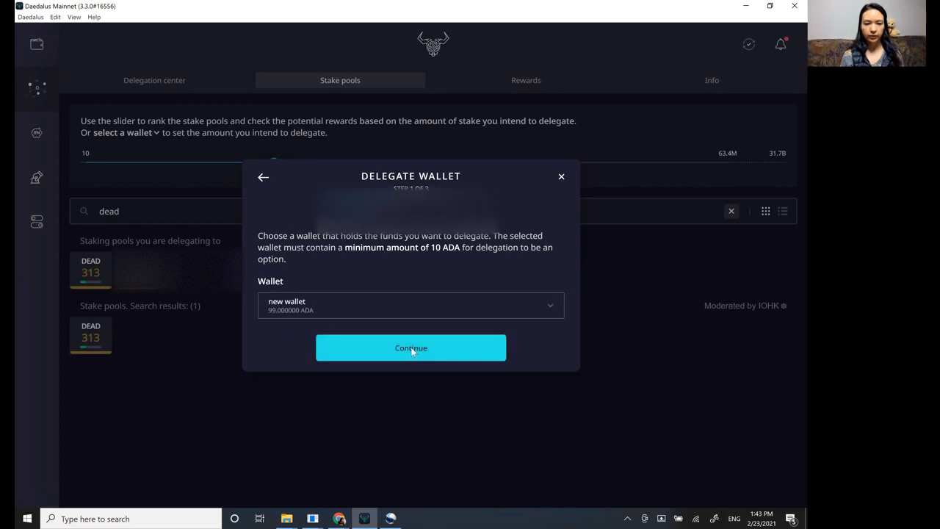
left_click(410, 348)
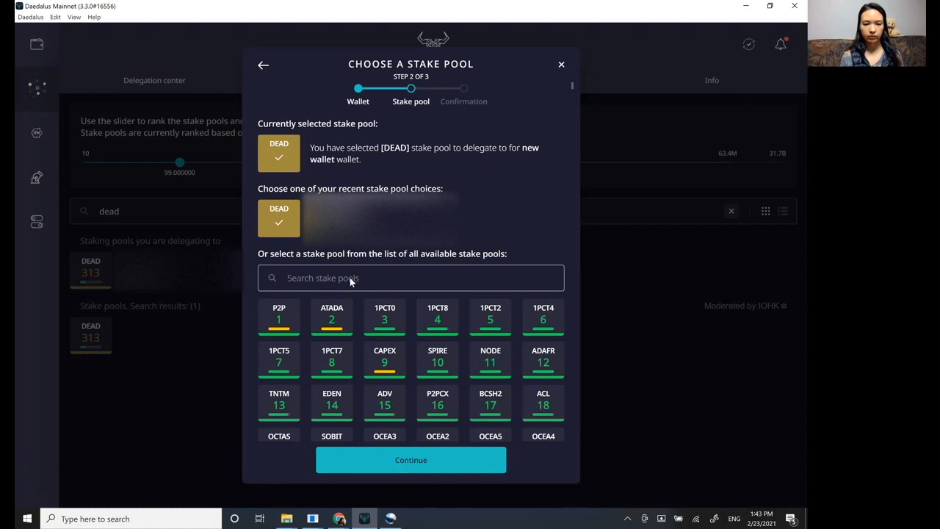
Step: Keep DEAD selected, enter the spending password, and confirm the delegation
left_click(410, 460)
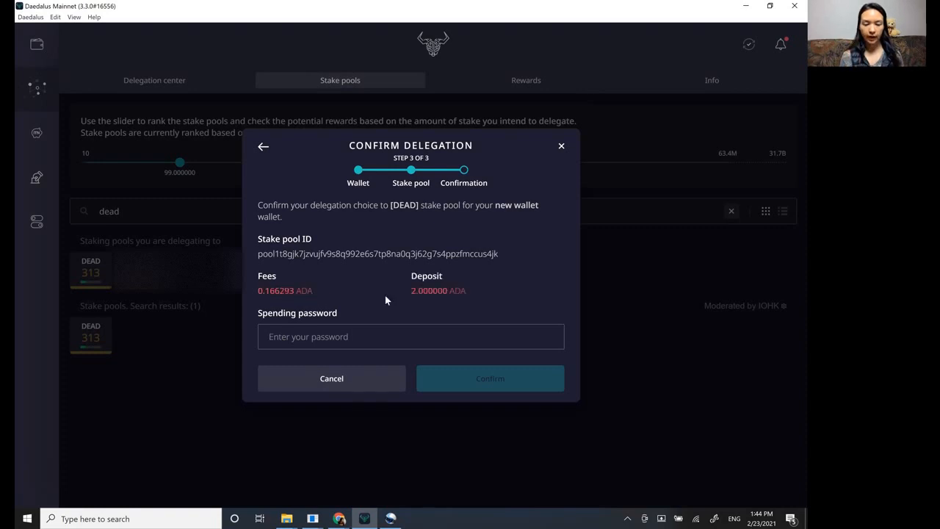
mouse_move(428, 290)
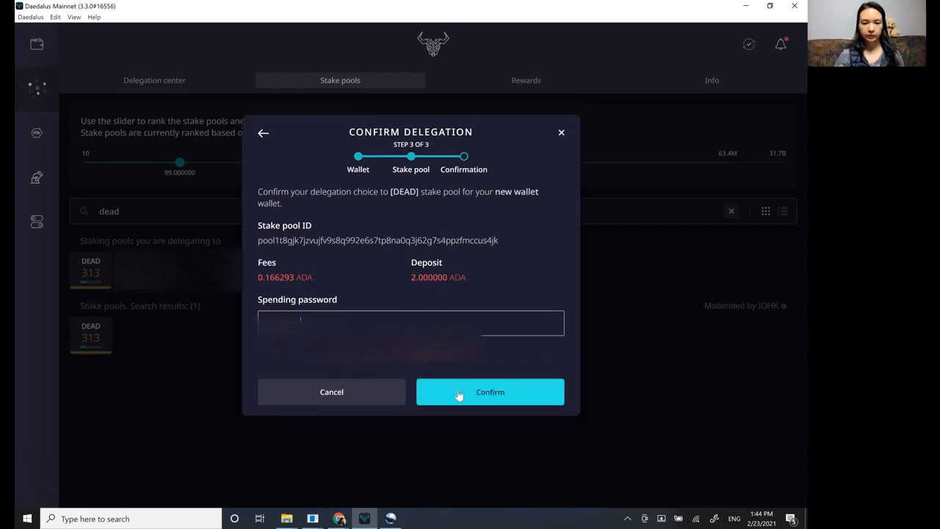
left_click(490, 392)
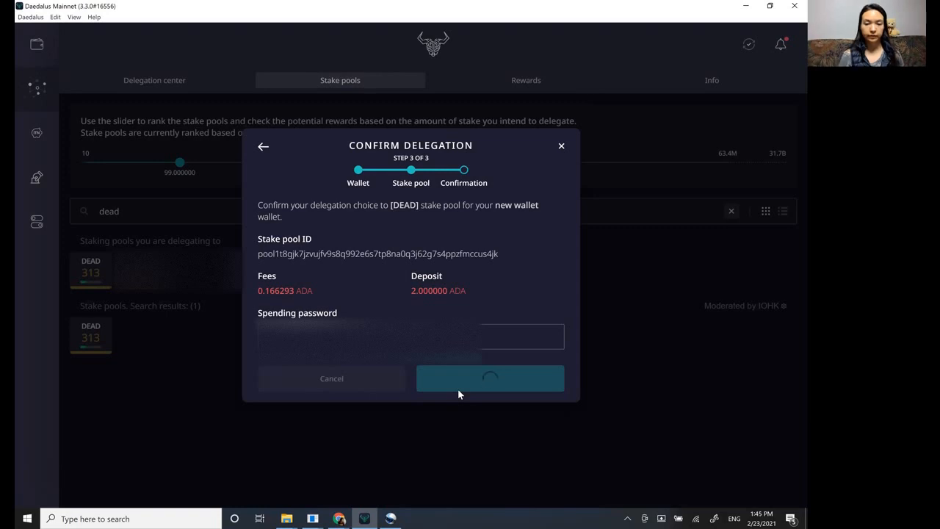
left_click(490, 379)
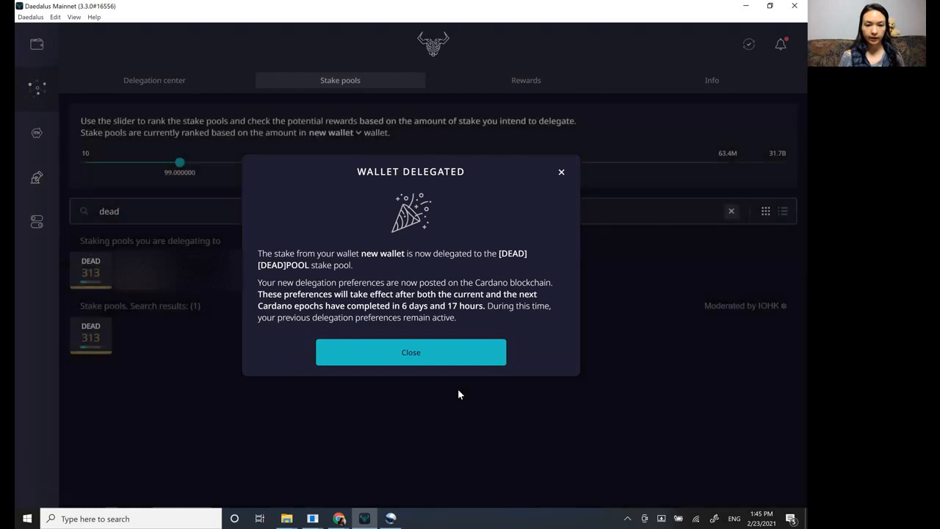
mouse_move(396, 322)
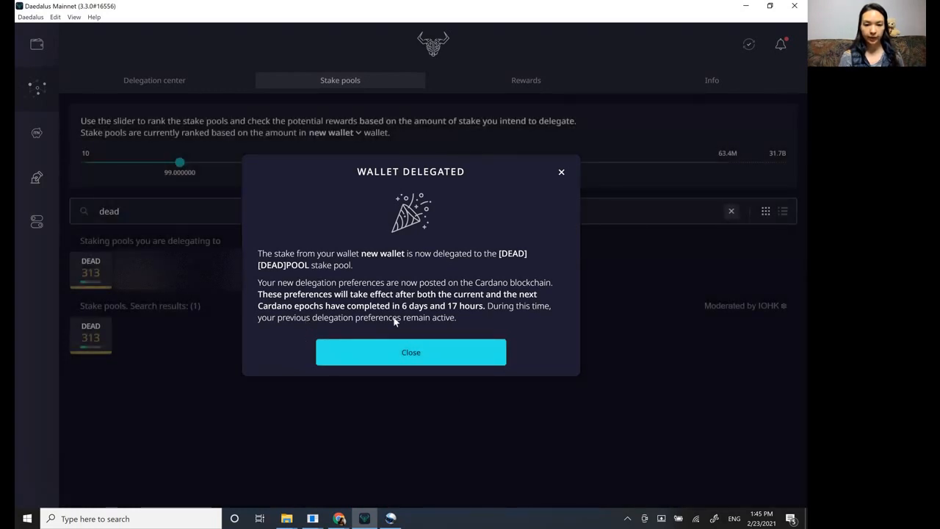
mouse_move(379, 343)
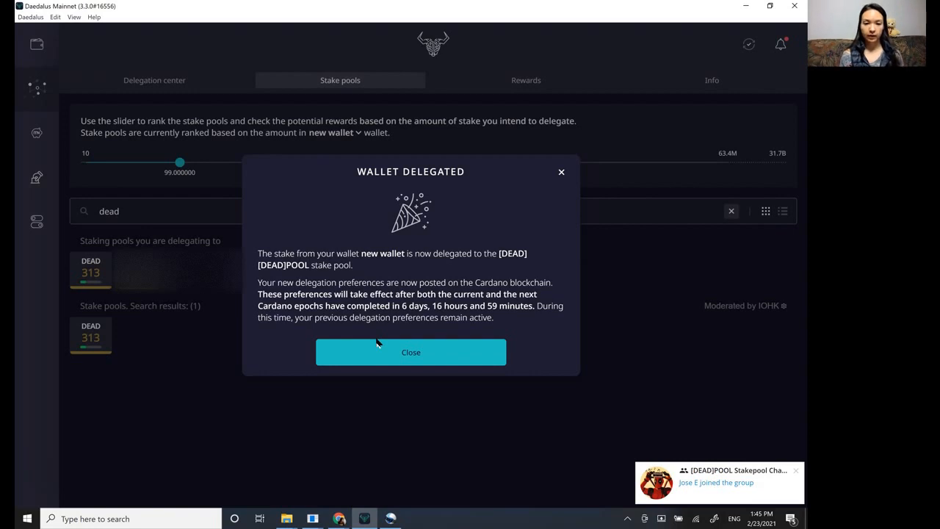
Step: Close the Wallet Delegated dialog
left_click(411, 352)
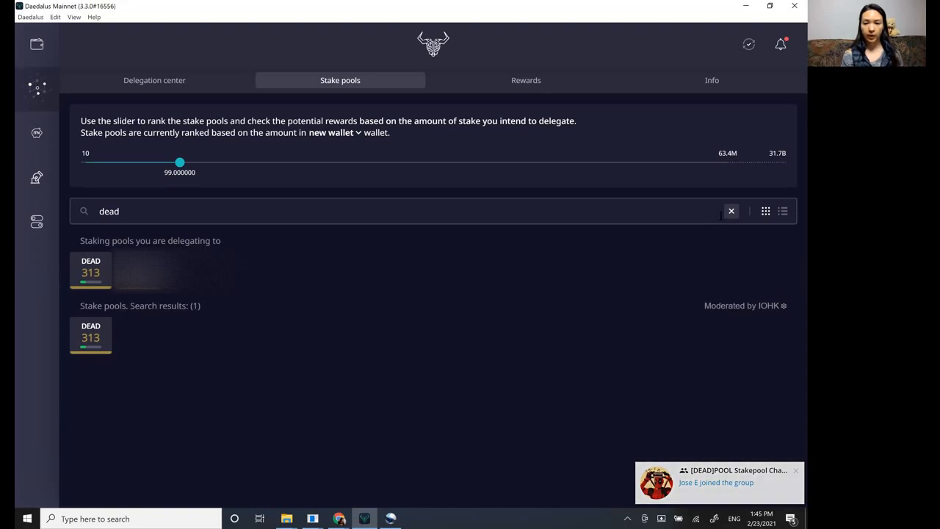
mouse_move(731, 211)
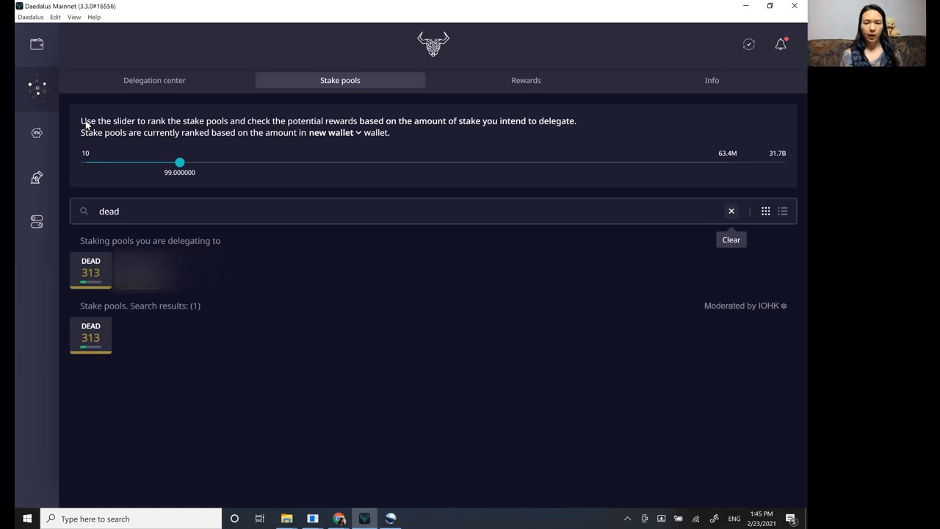
Step: Clear the 'dead' search so all 1,654 stake pools show
left_click(731, 211)
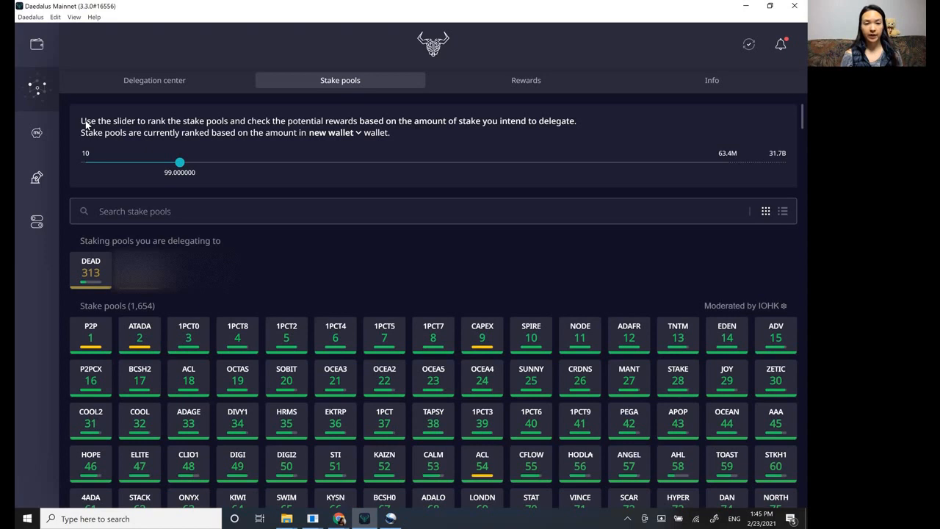
mouse_move(353, 290)
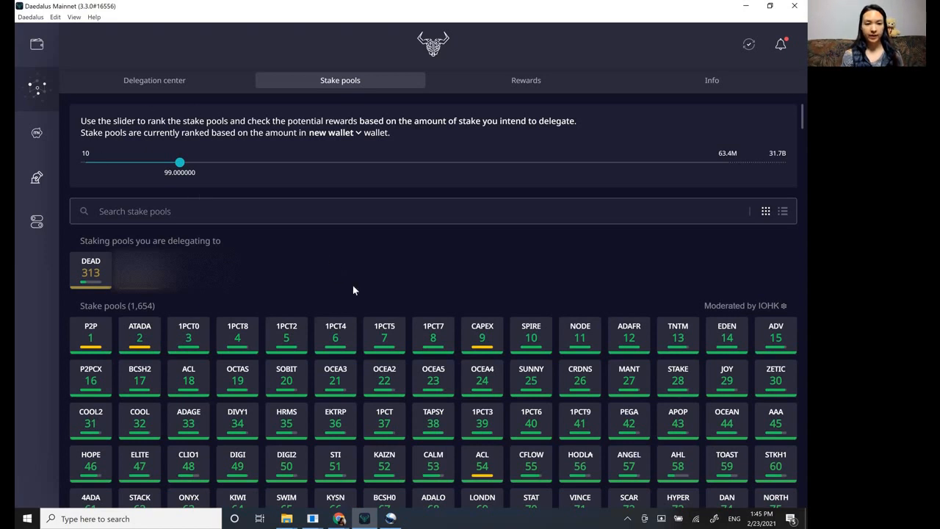
mouse_move(502, 33)
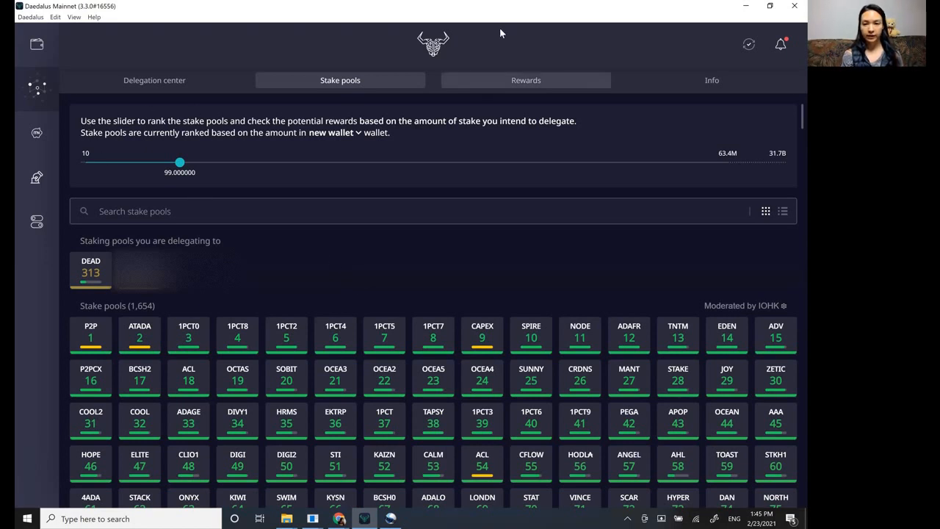